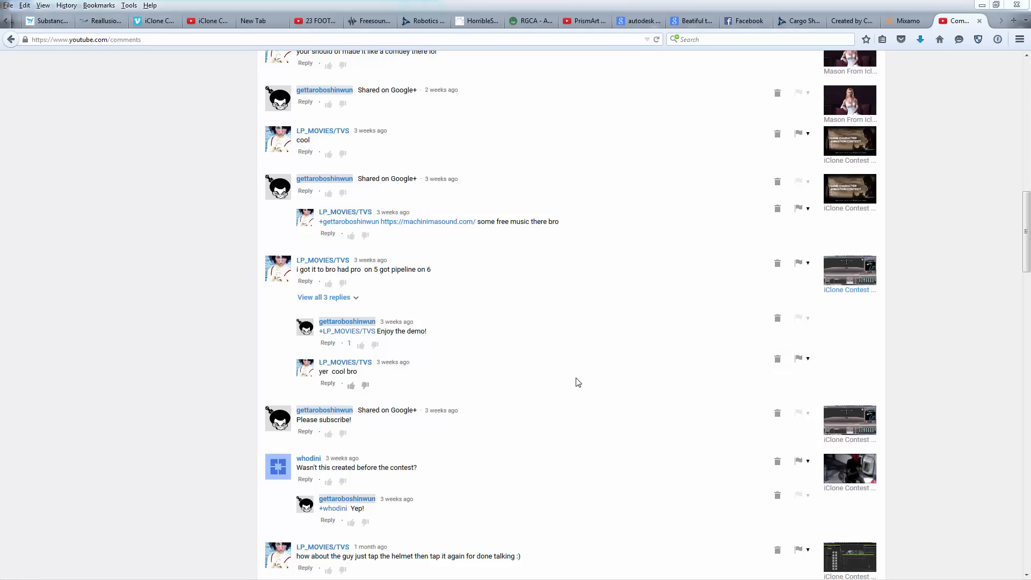
mouse_move(545, 305)
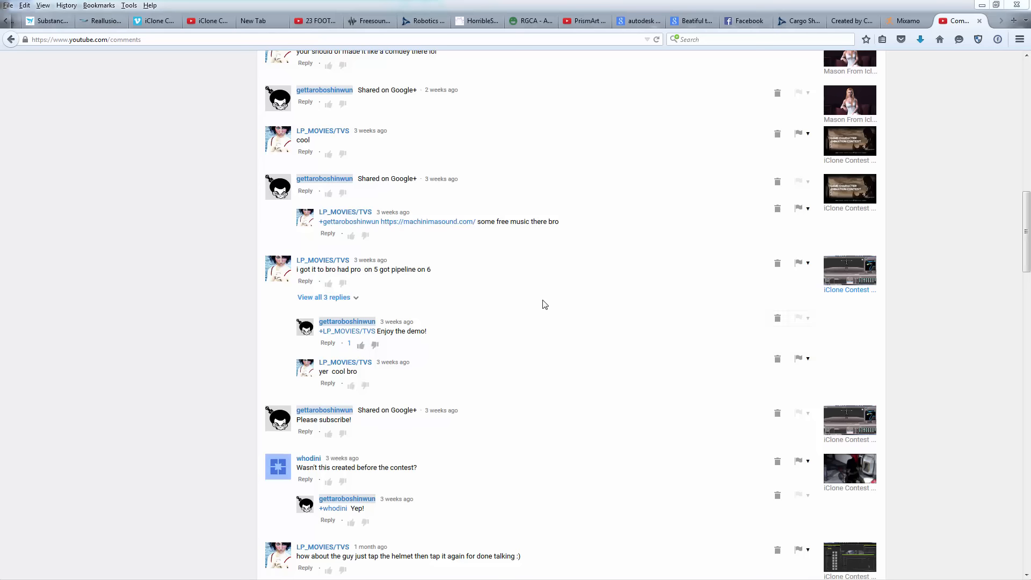
- Scroll through the comments page to review the channel's recent comments
scroll(up, 3)
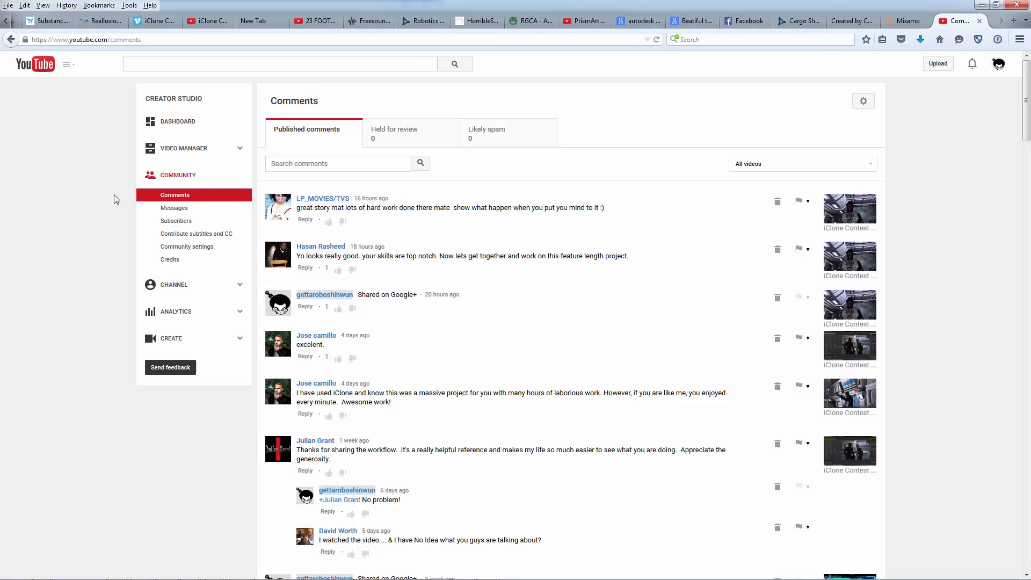
mouse_move(118, 187)
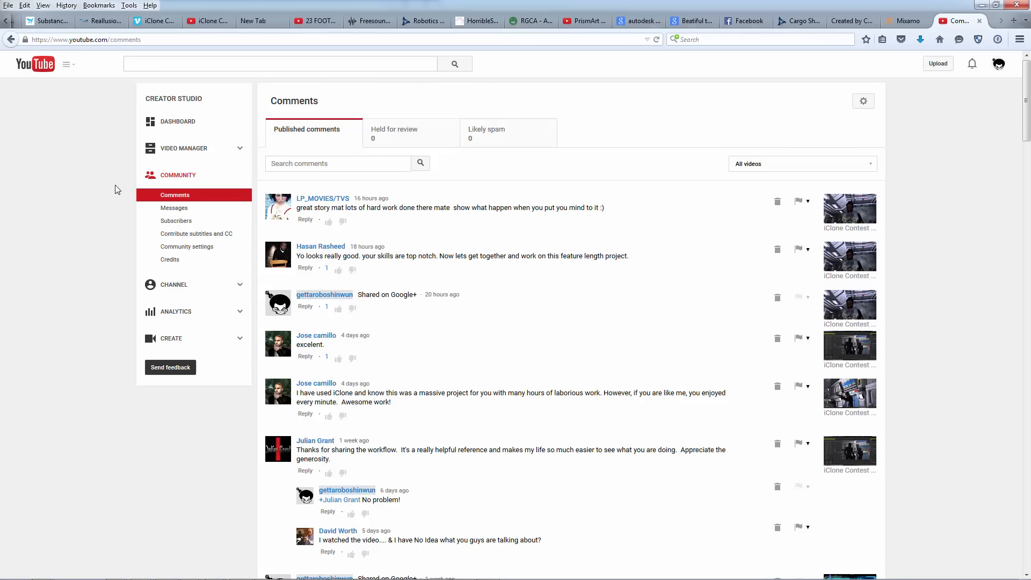
scroll(down, 3)
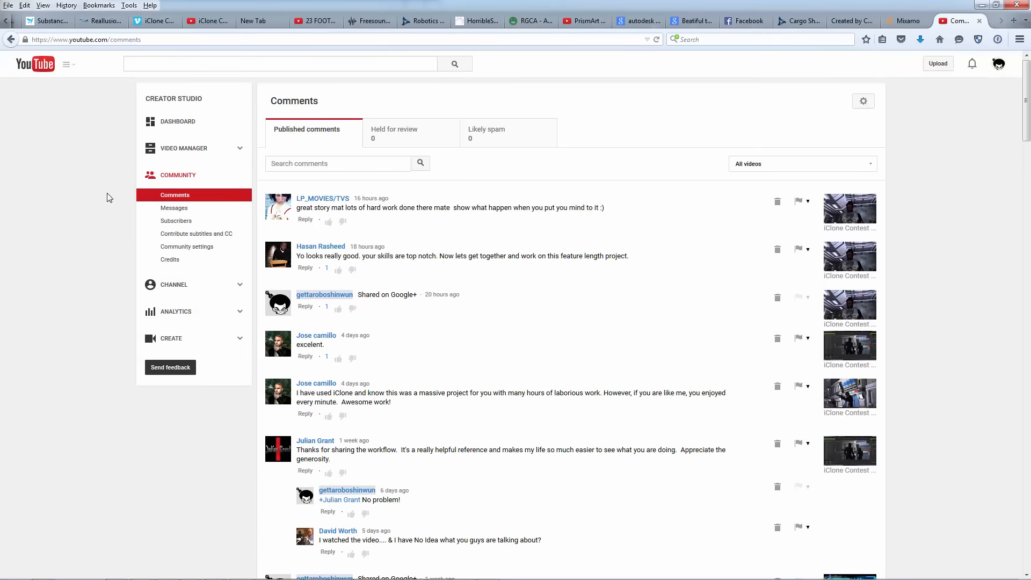
scroll(down, 3)
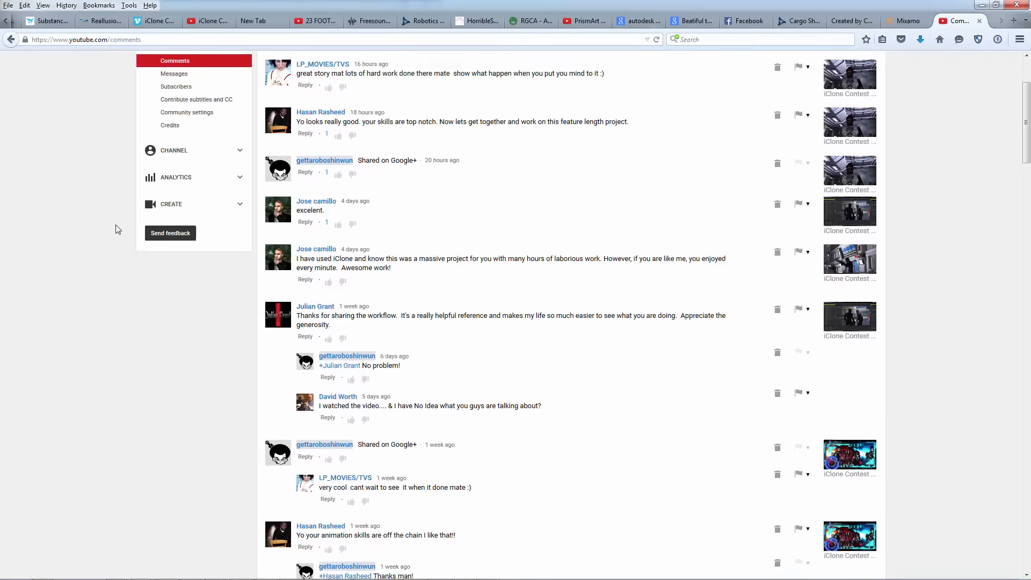
scroll(down, 3)
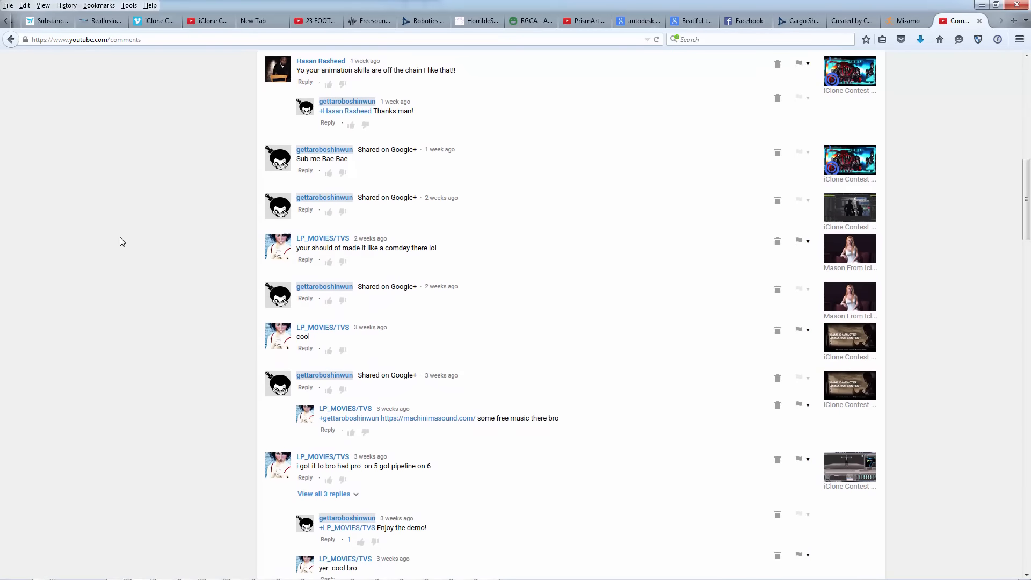
scroll(down, 3)
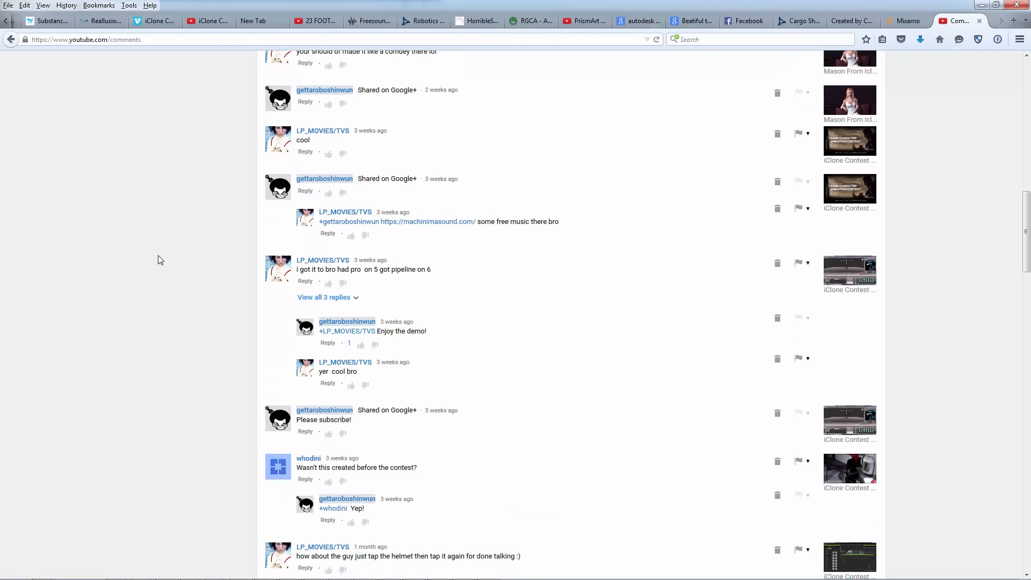
scroll(down, 3)
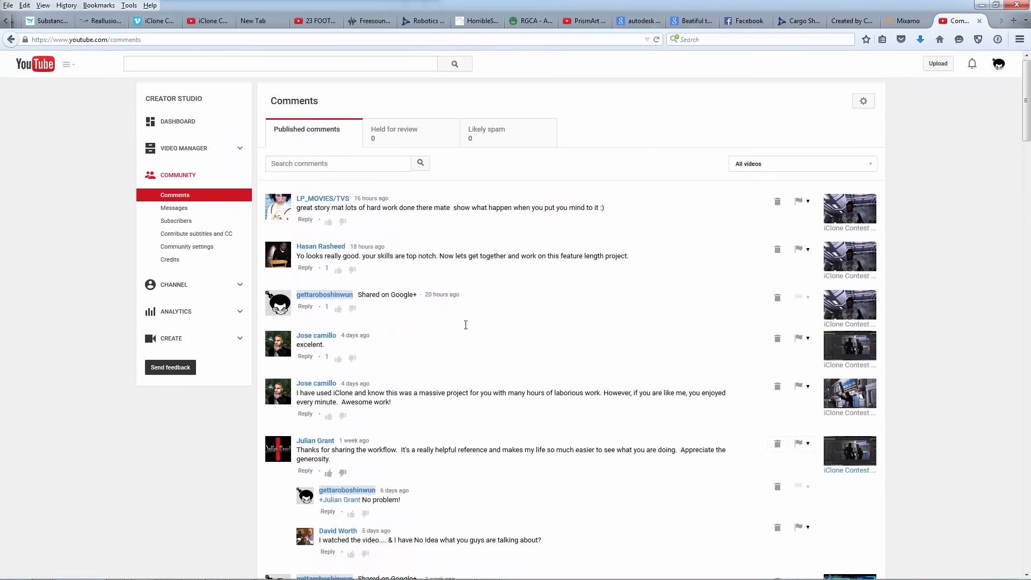
mouse_move(849, 209)
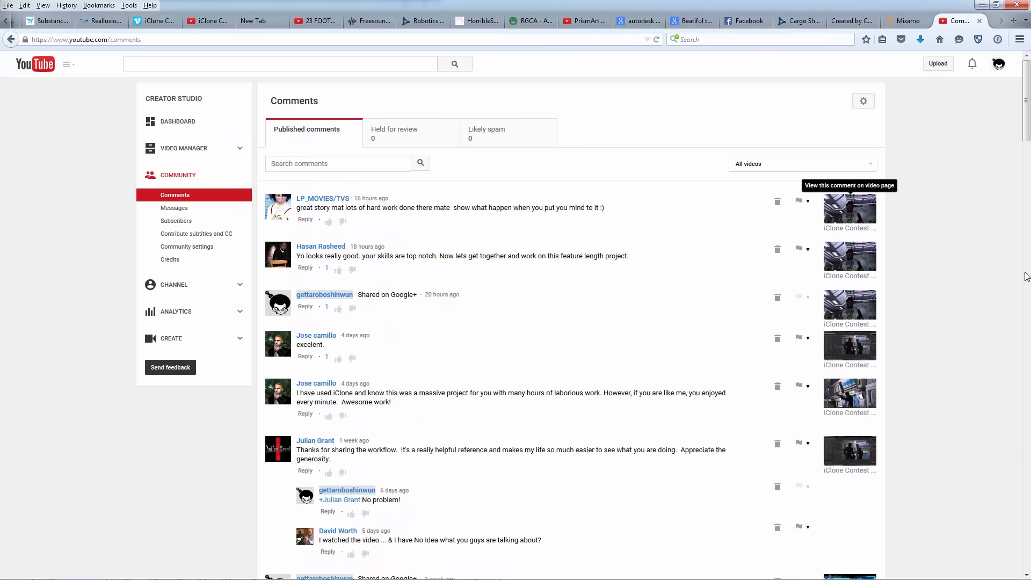
mouse_move(736, 310)
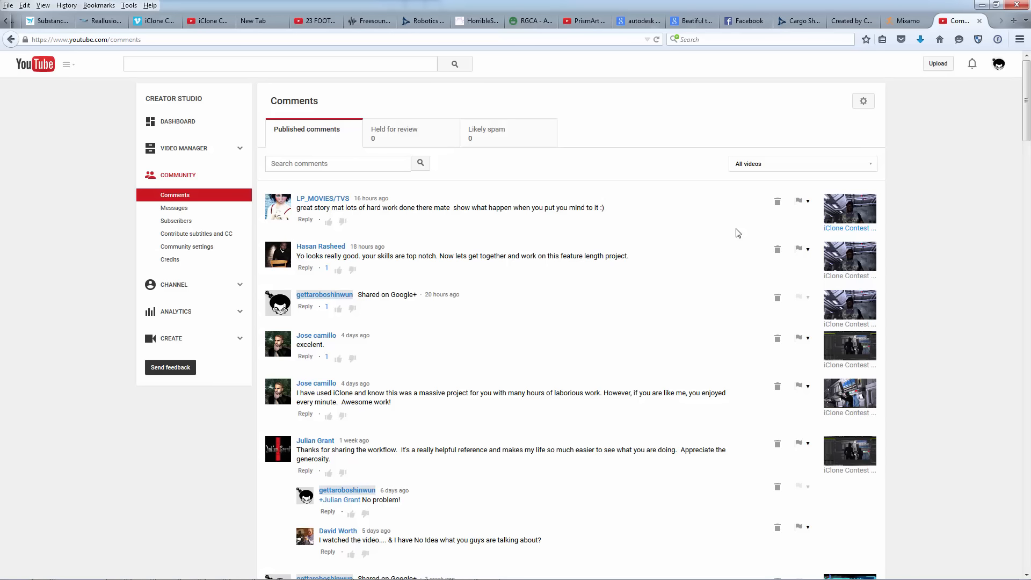
mouse_move(174, 129)
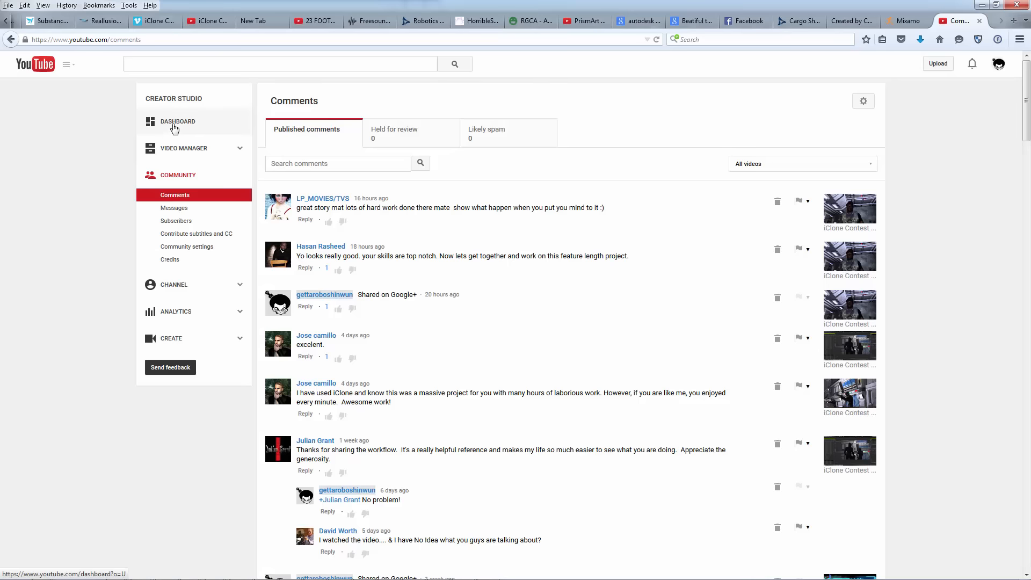
- Switch from Comments to the Dashboard, then head toward the Video Manager
click(178, 121)
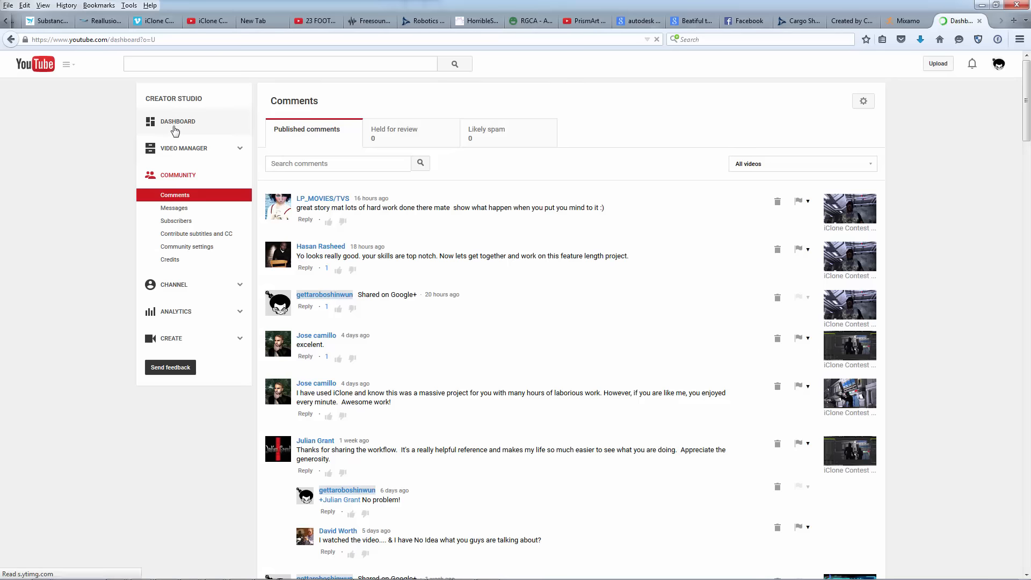
click(178, 121)
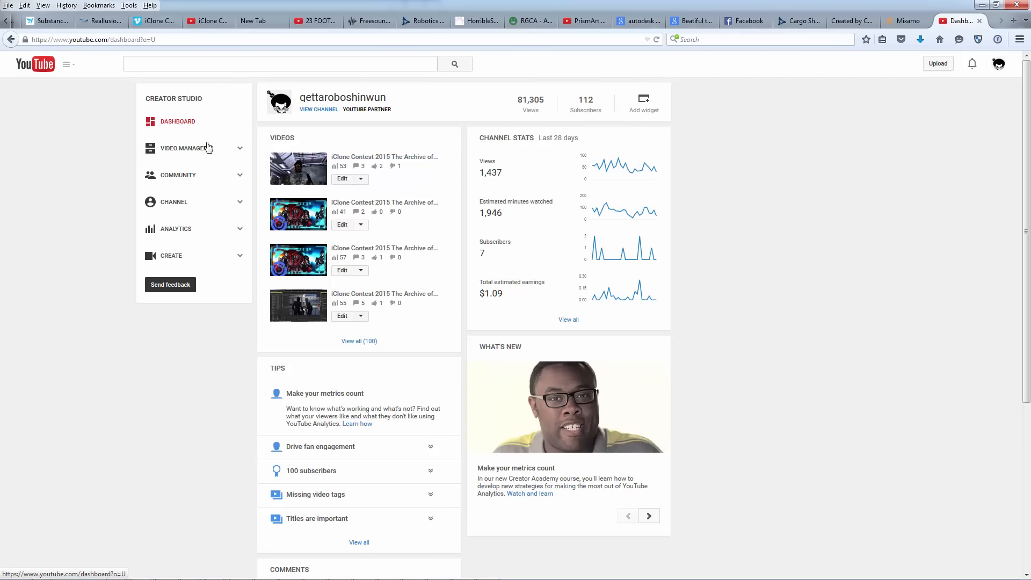
click(183, 148)
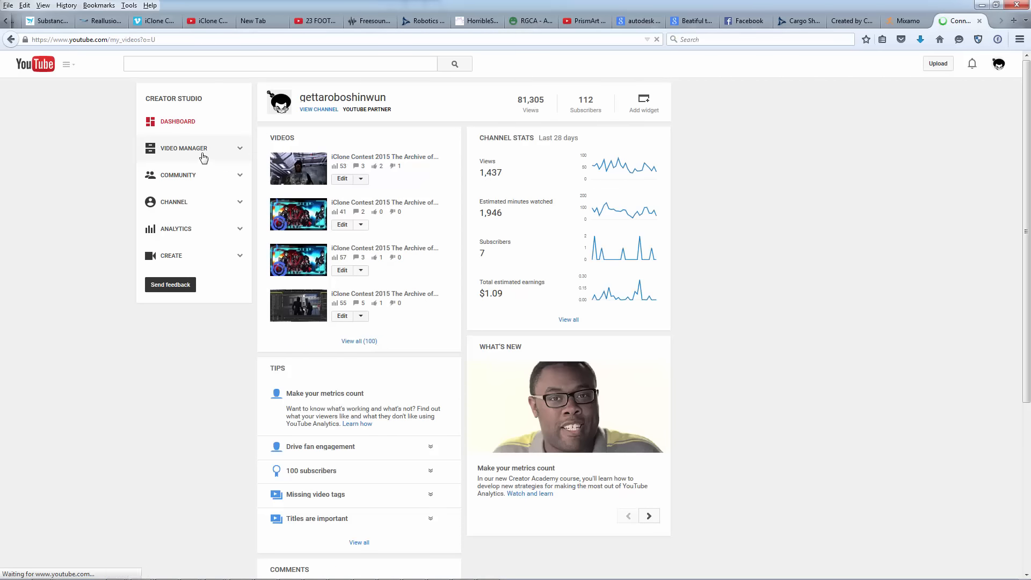
- Show the Video Manager's list of 100 uploads and scroll through the iClone Contest 2015 entries
click(184, 148)
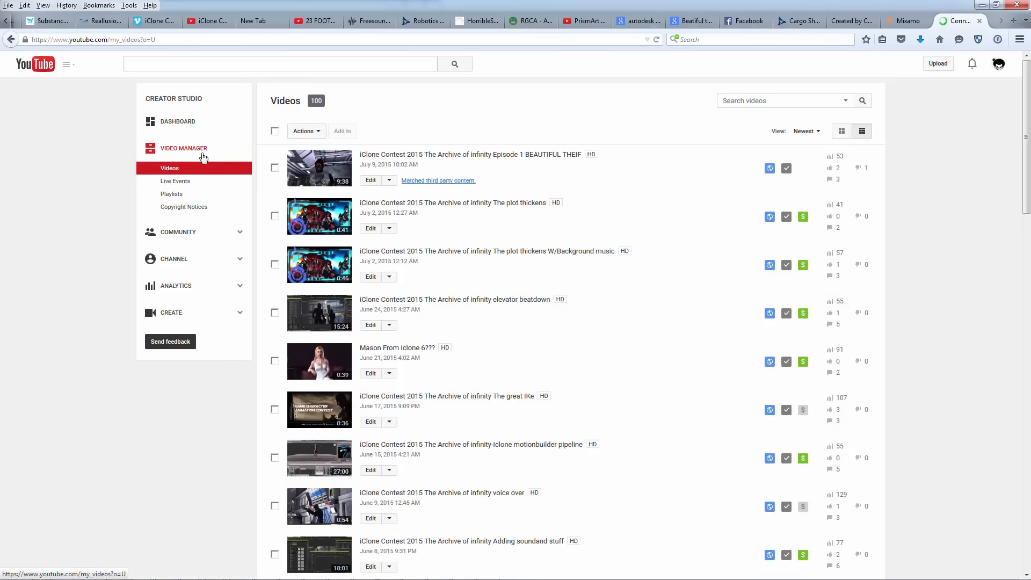
scroll(down, 3)
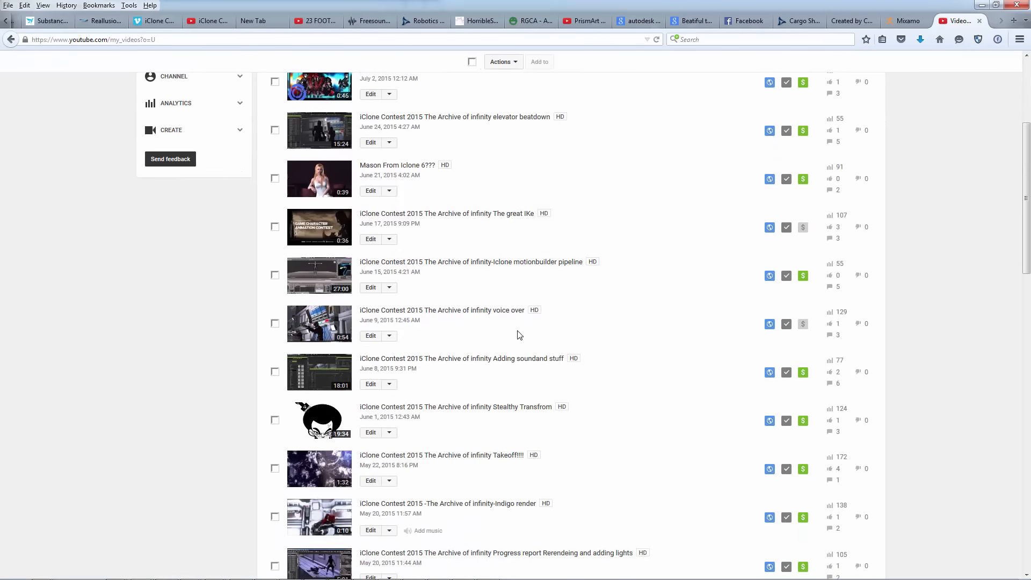
scroll(down, 3)
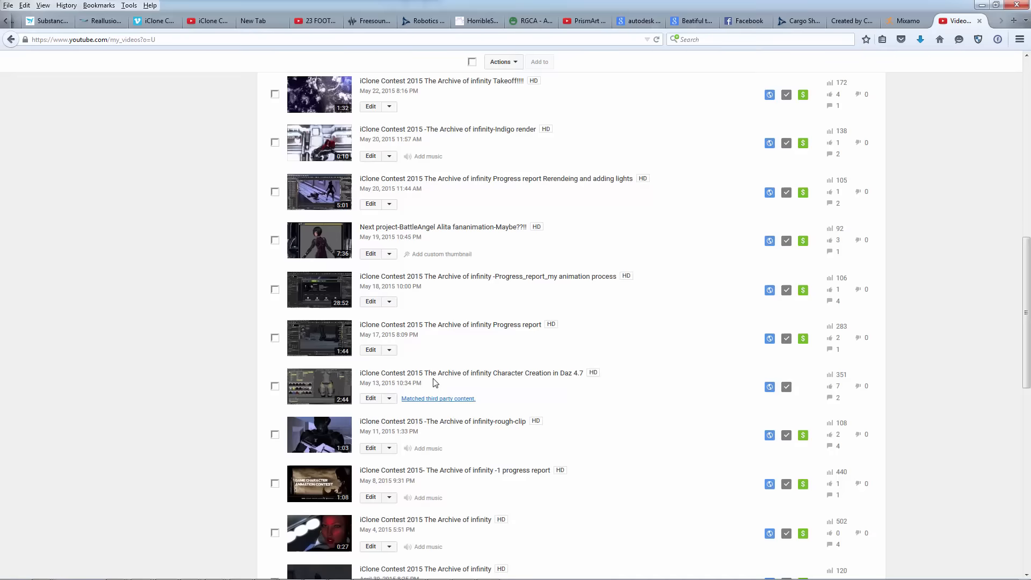
scroll(down, 3)
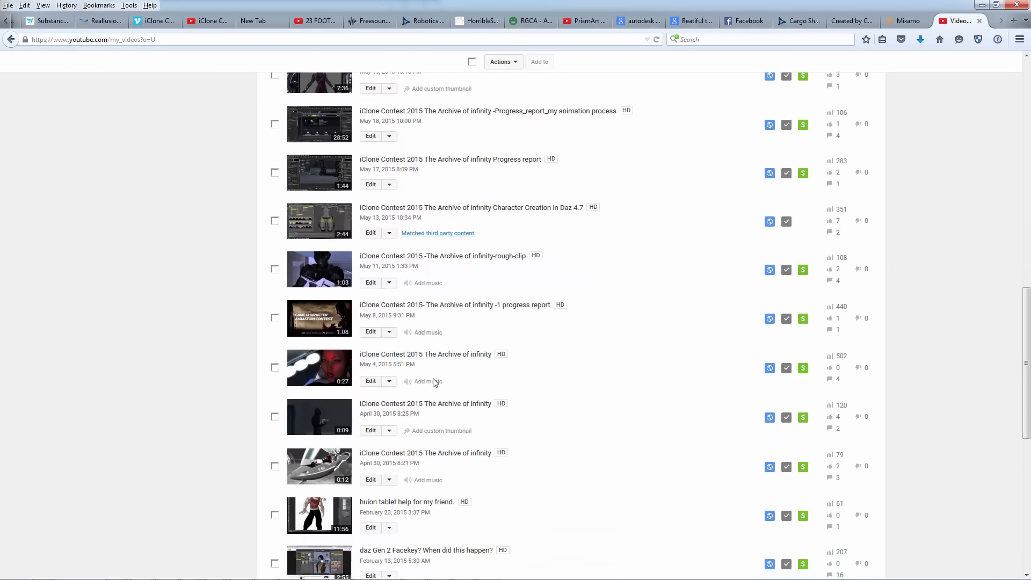
scroll(down, 3)
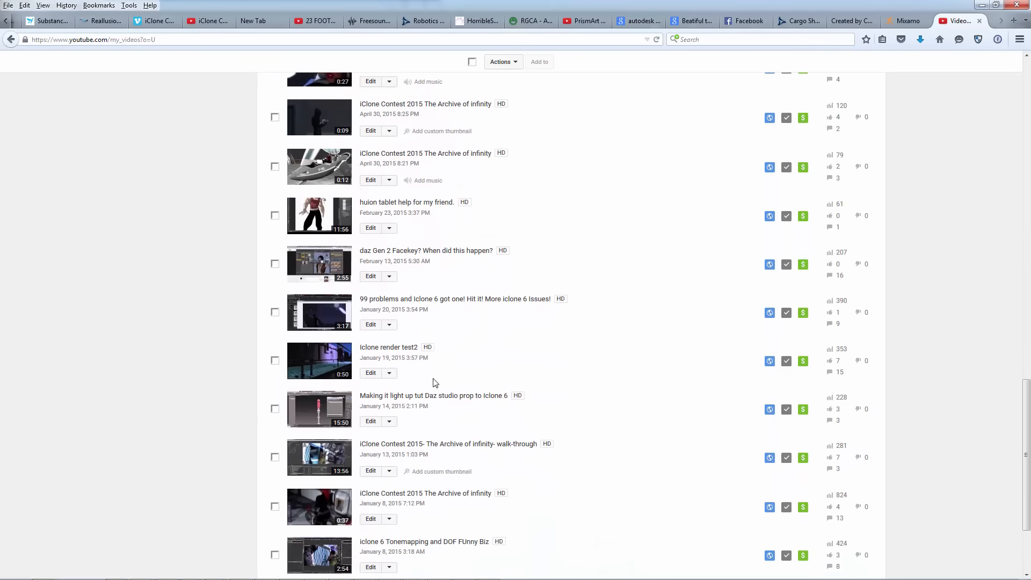
scroll(down, 3)
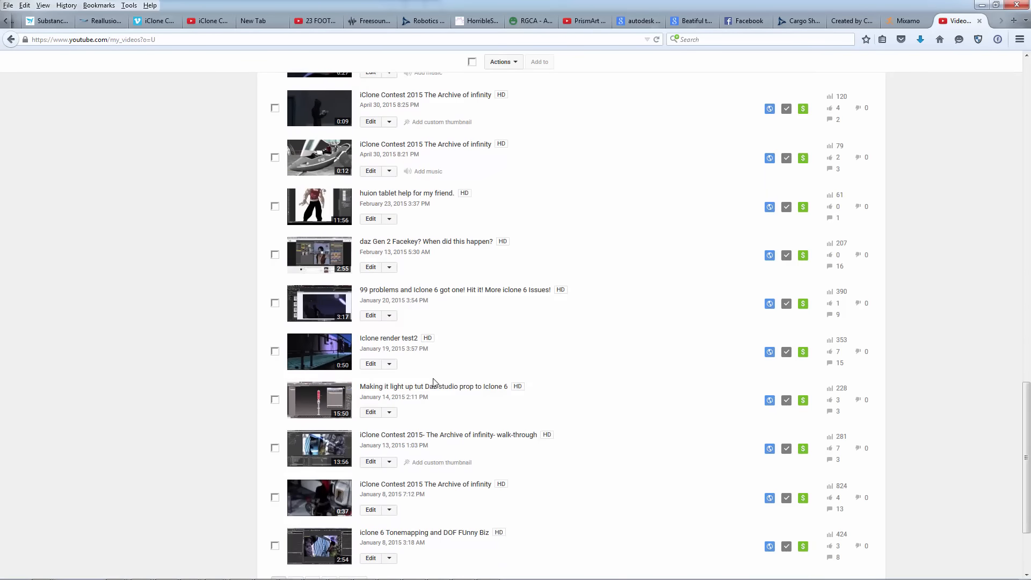
scroll(down, 3)
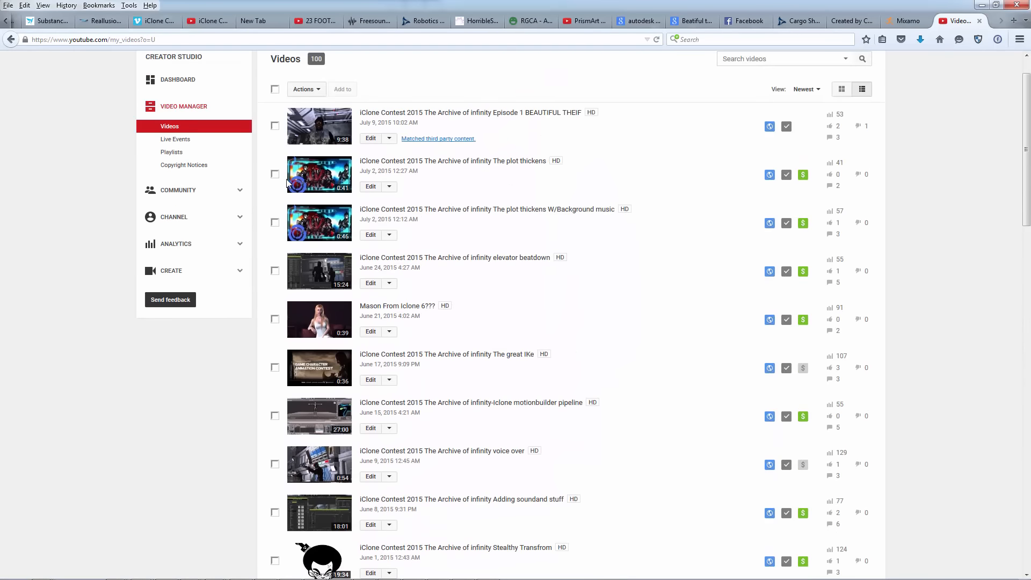
mouse_move(678, 165)
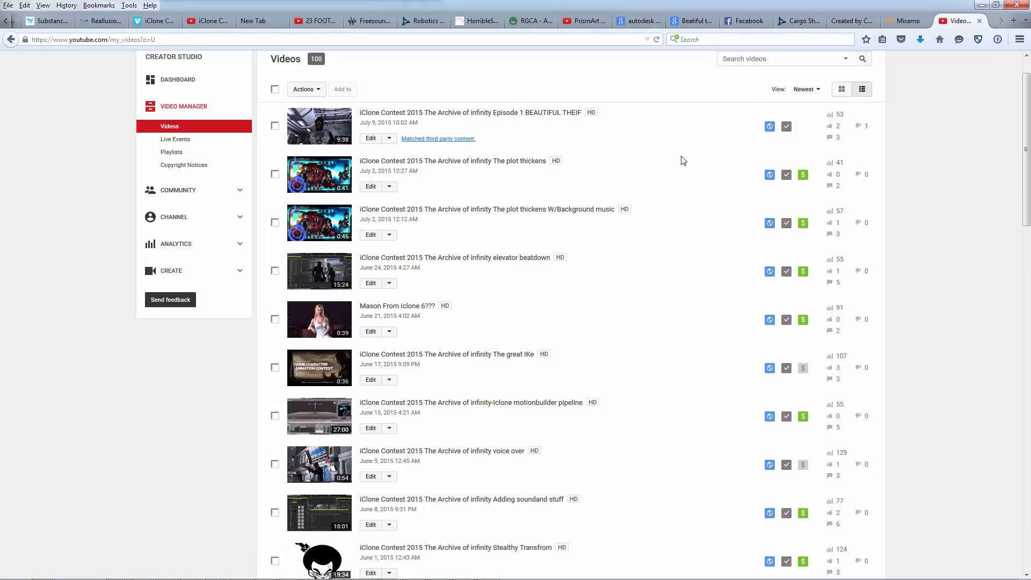
mouse_move(720, 372)
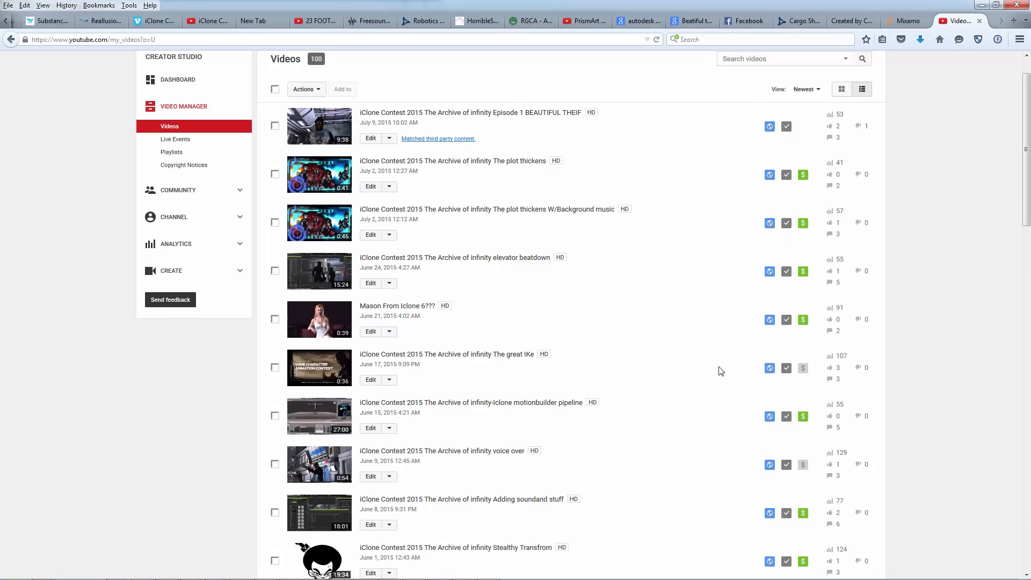